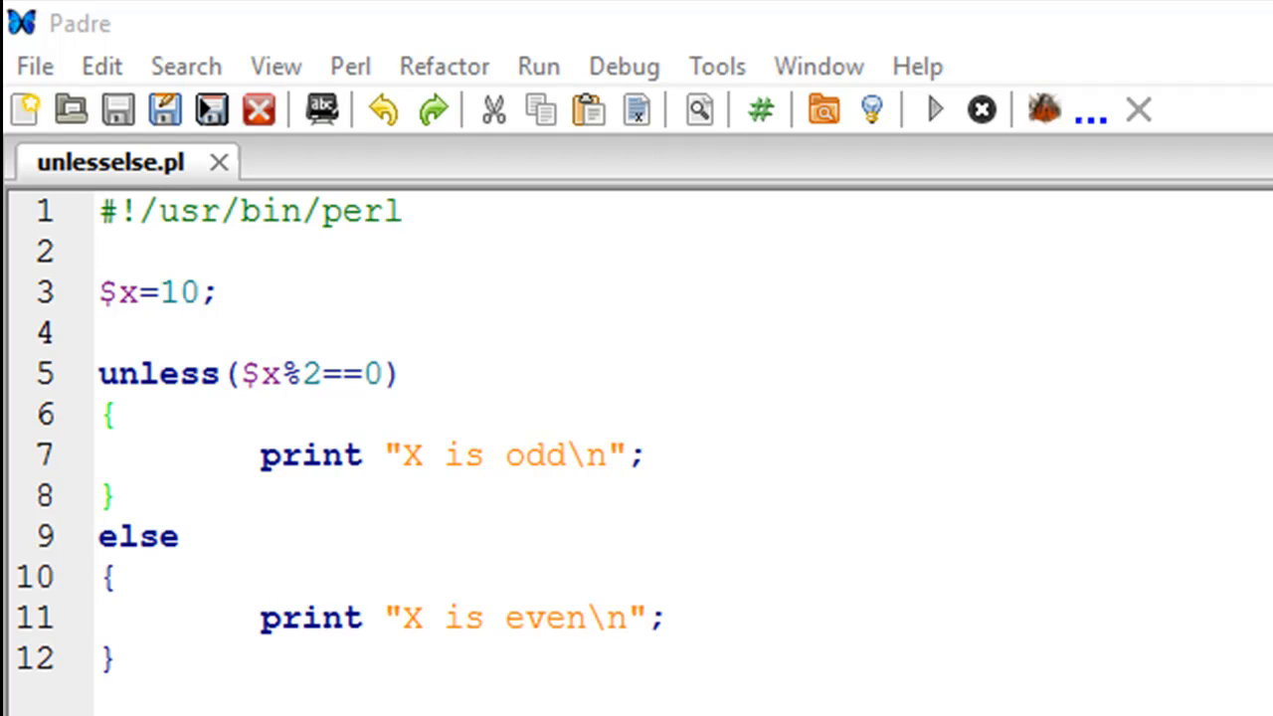
mouse_move(691, 666)
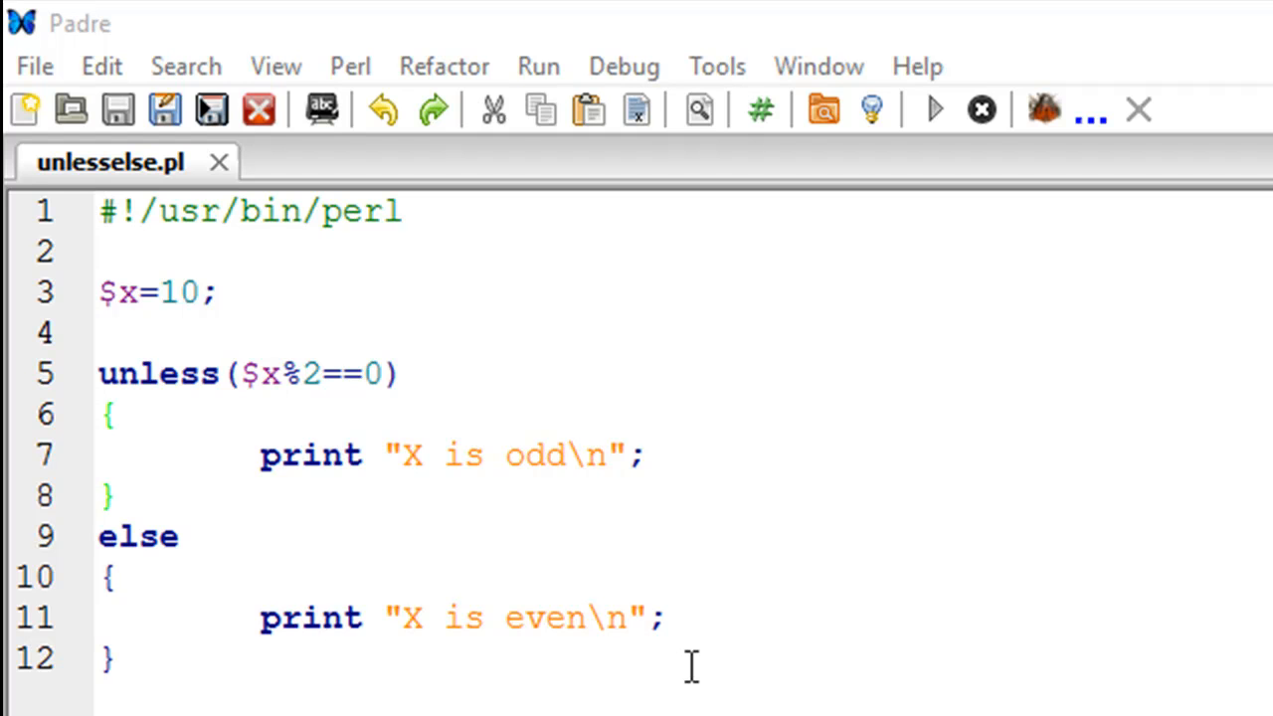
mouse_move(335, 338)
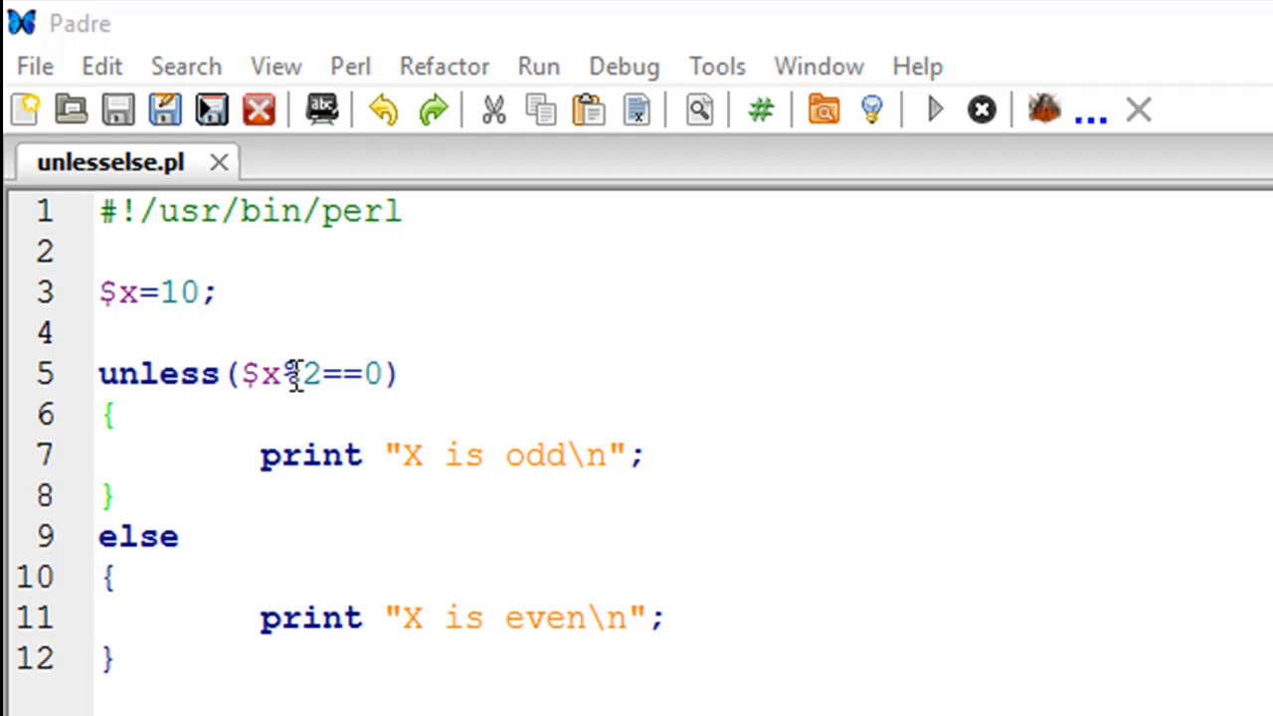
mouse_move(294, 373)
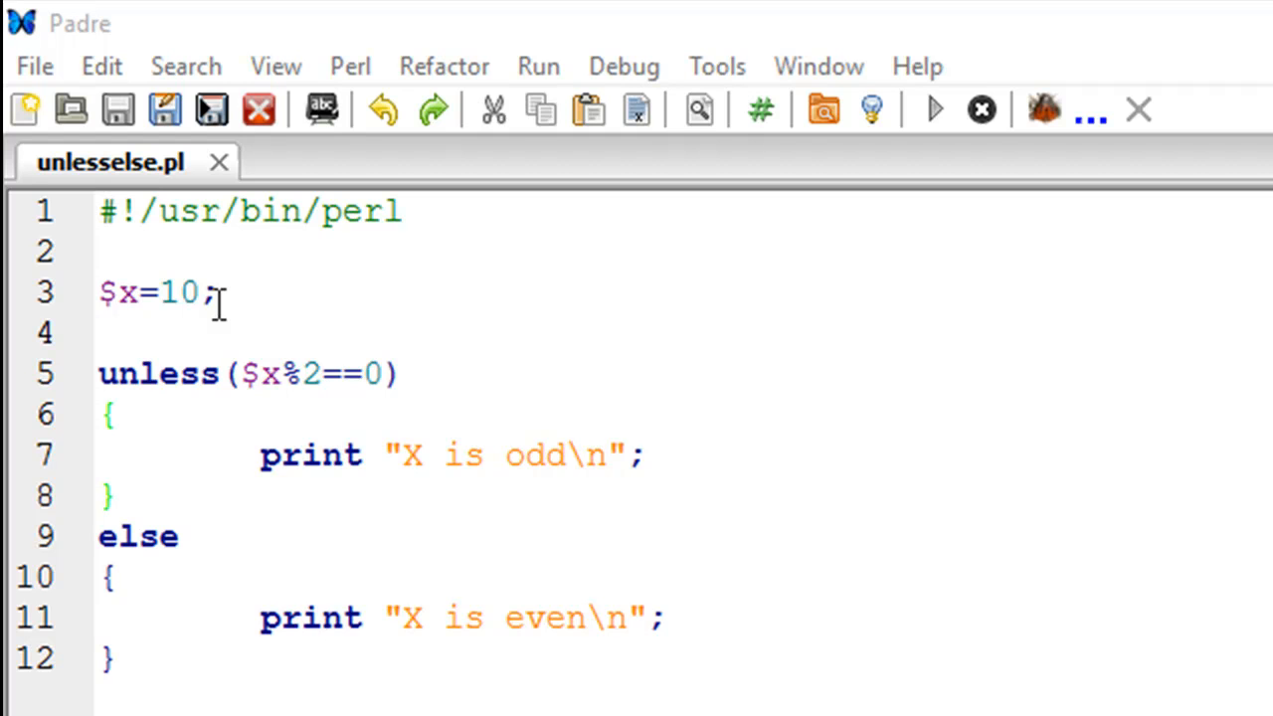
mouse_move(530, 476)
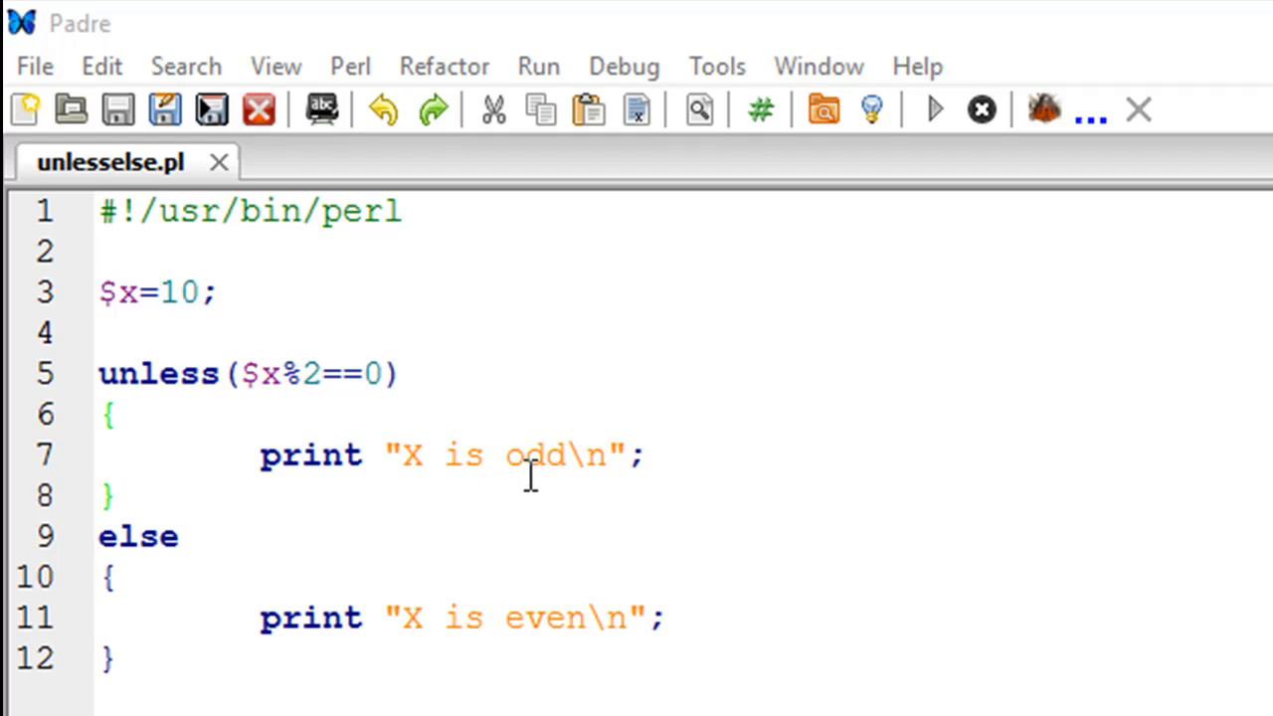
mouse_move(517, 472)
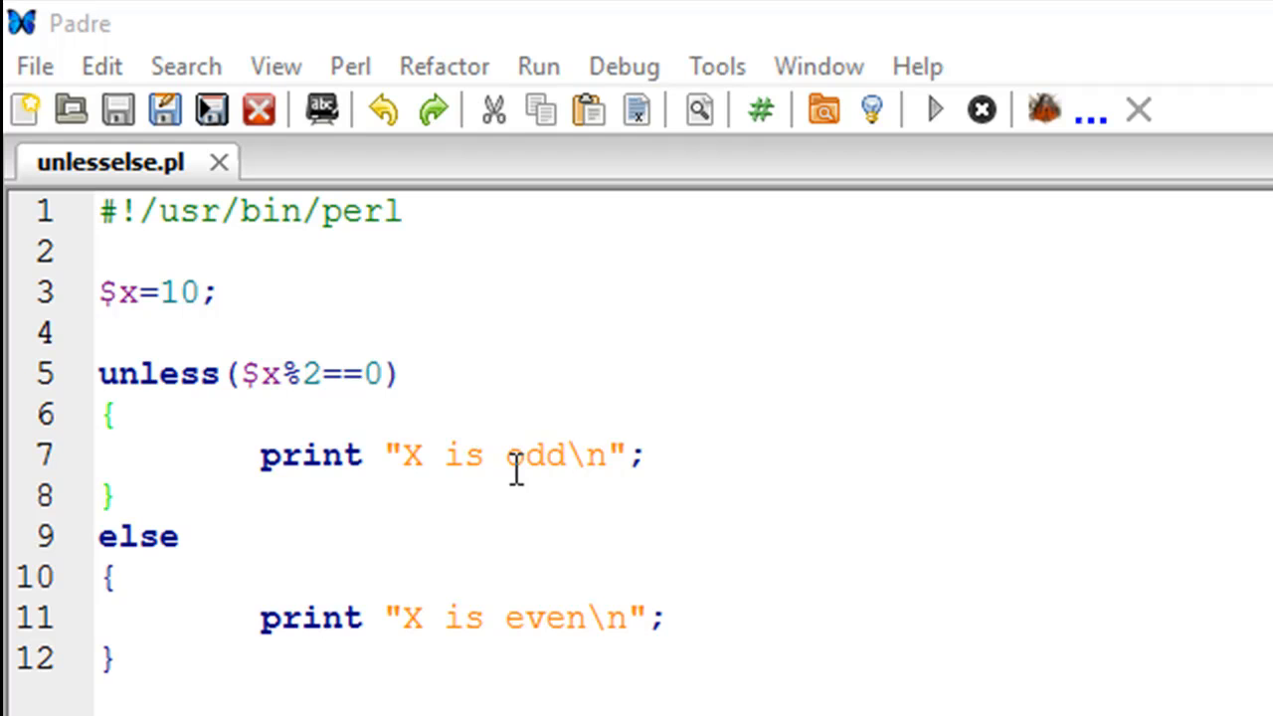
mouse_move(287, 393)
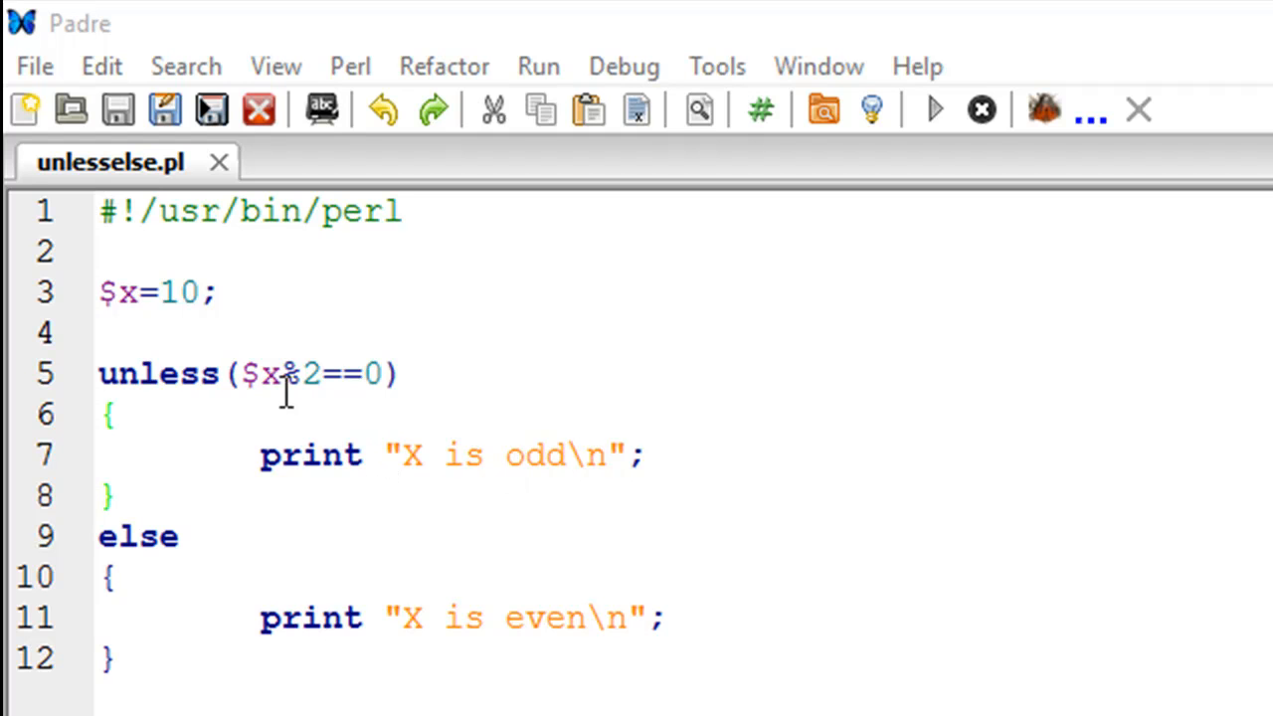
mouse_move(323, 403)
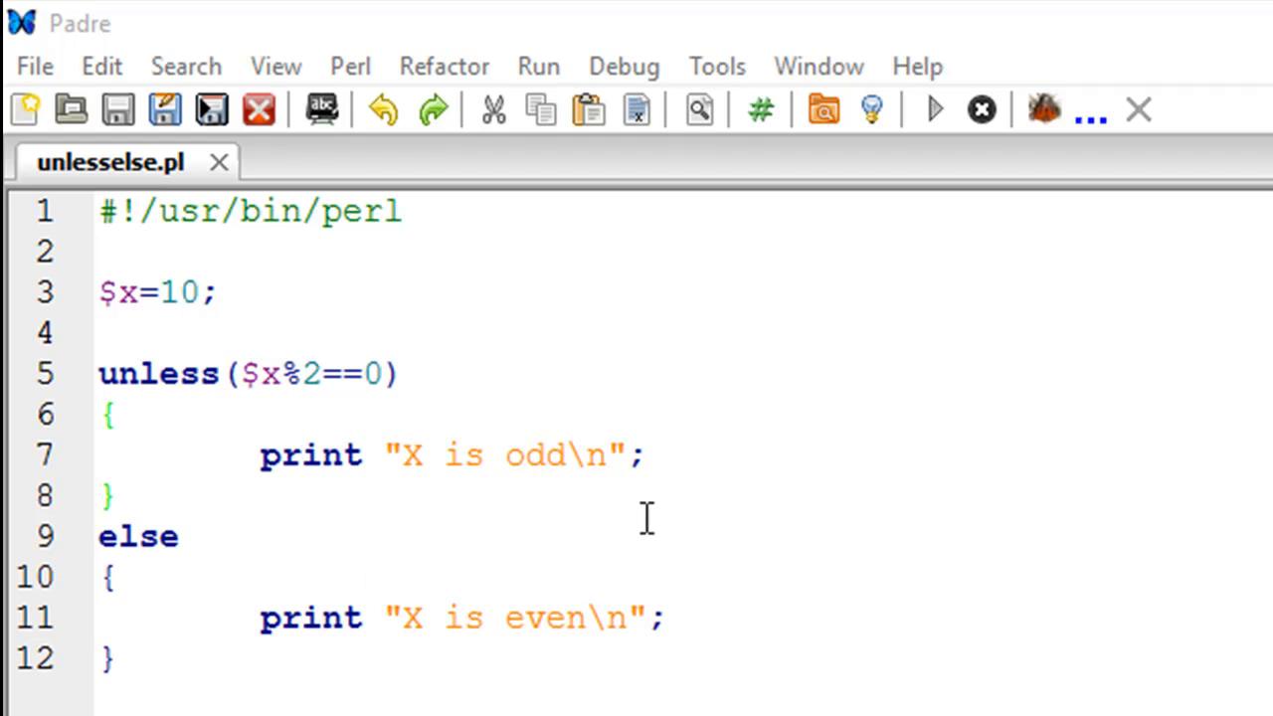
mouse_move(597, 611)
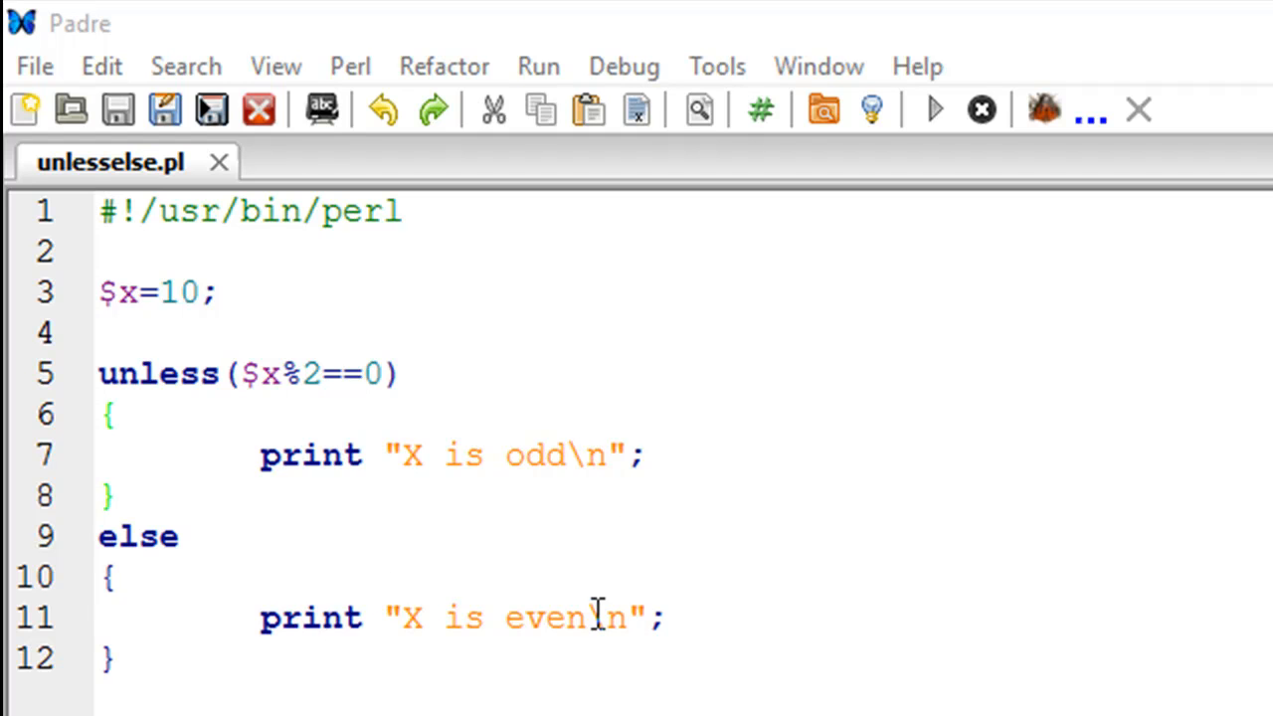
mouse_move(249, 544)
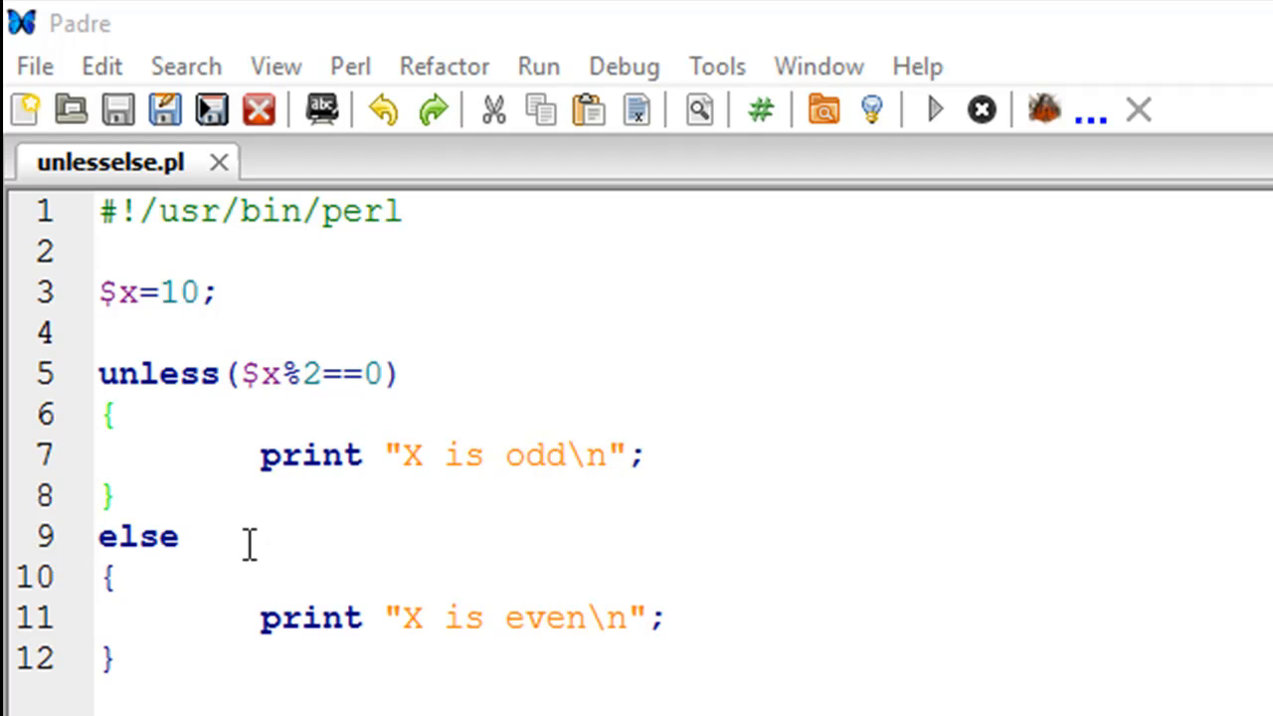
mouse_move(226, 545)
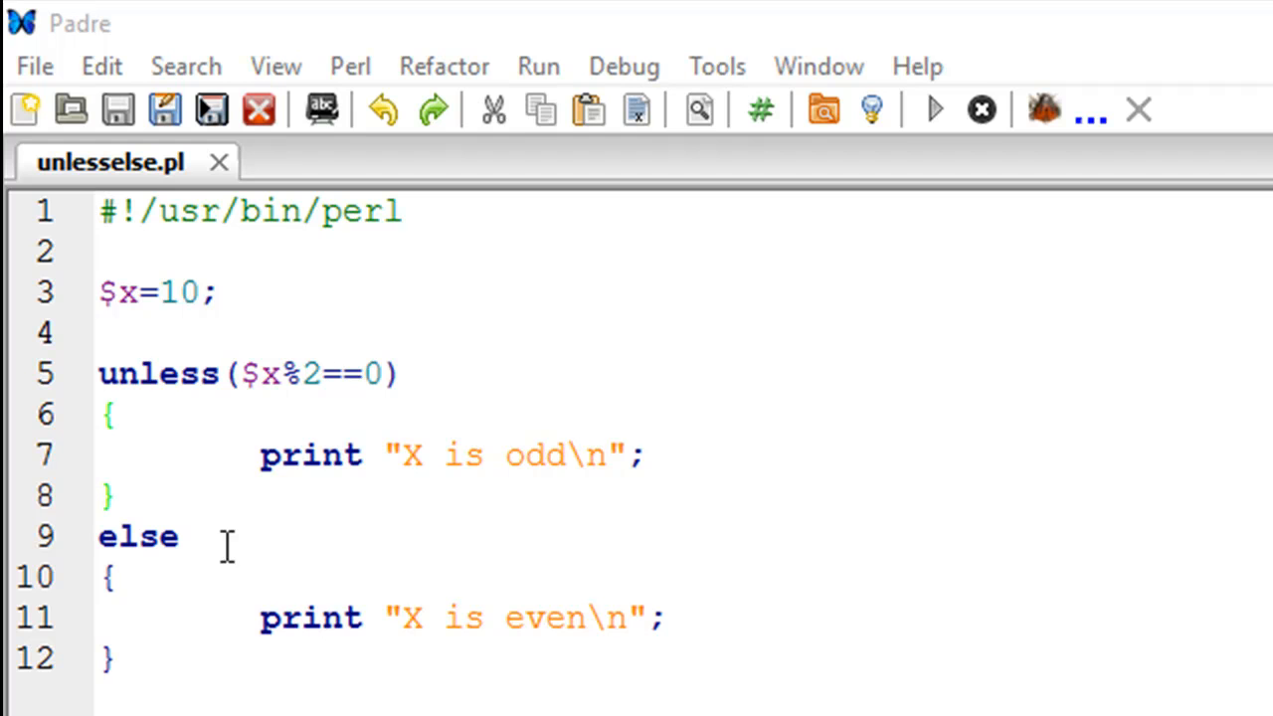
mouse_move(123, 376)
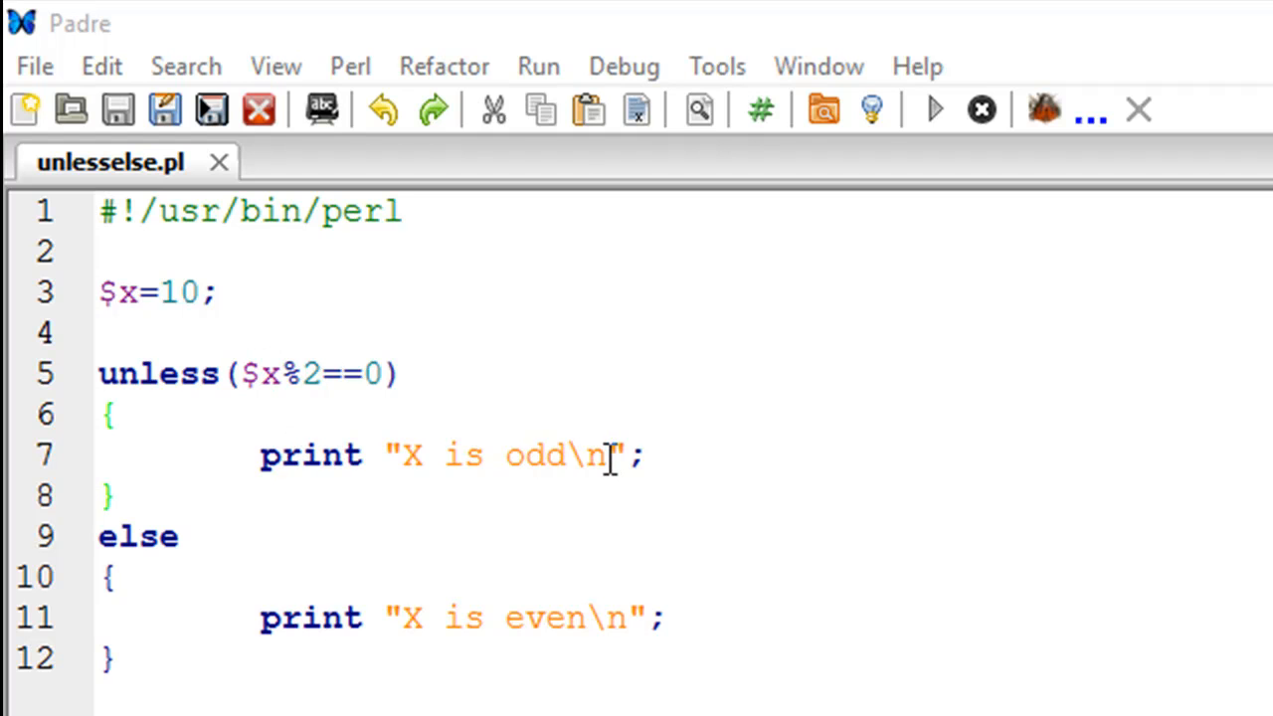
mouse_move(291, 373)
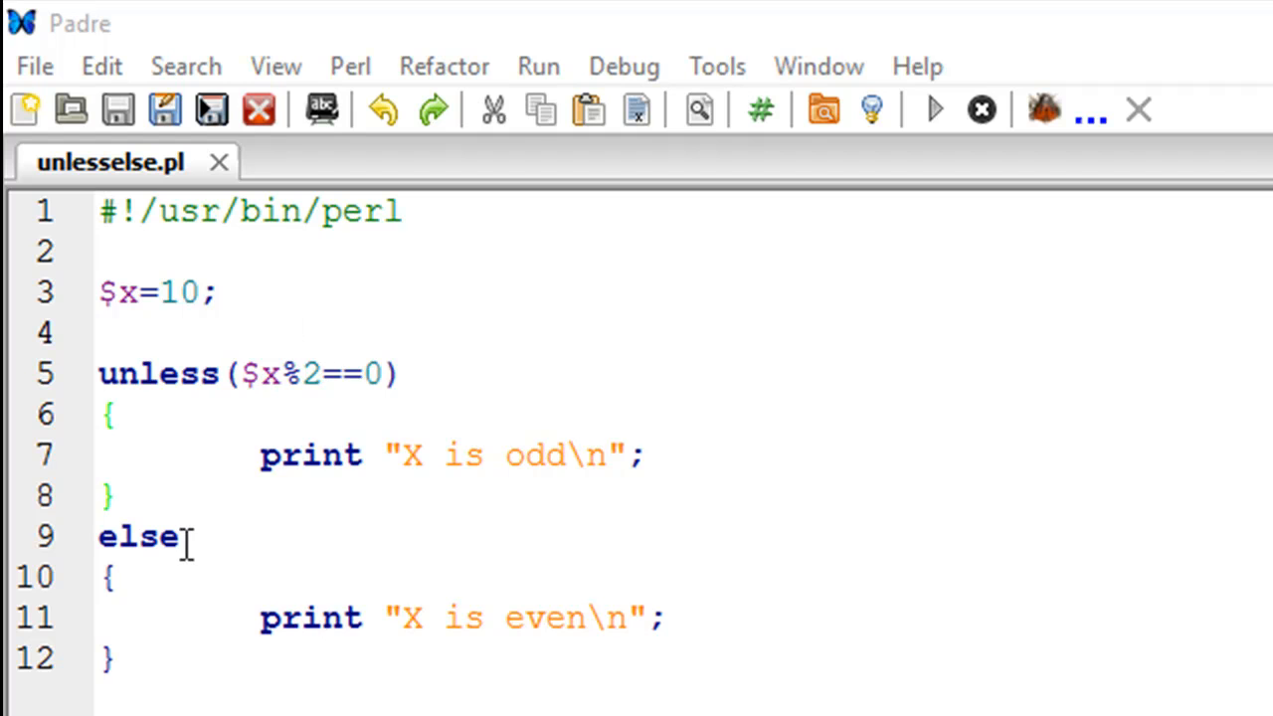
mouse_move(373, 651)
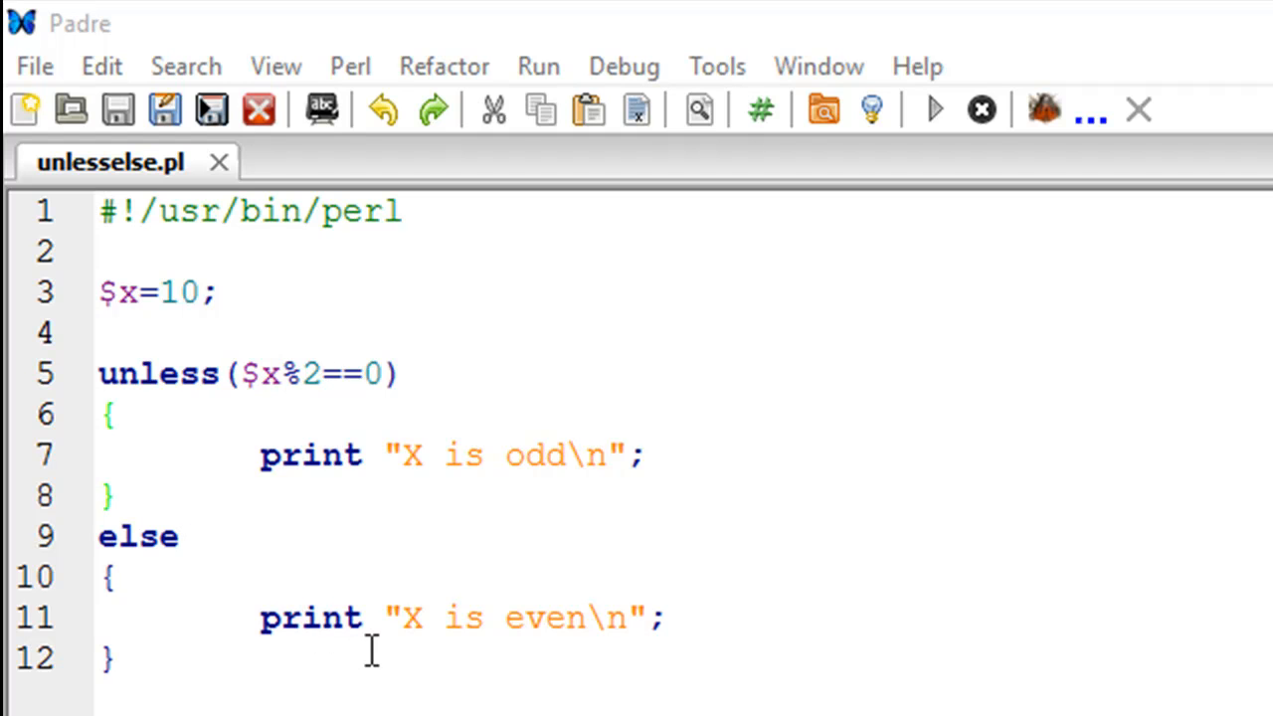
mouse_move(586, 599)
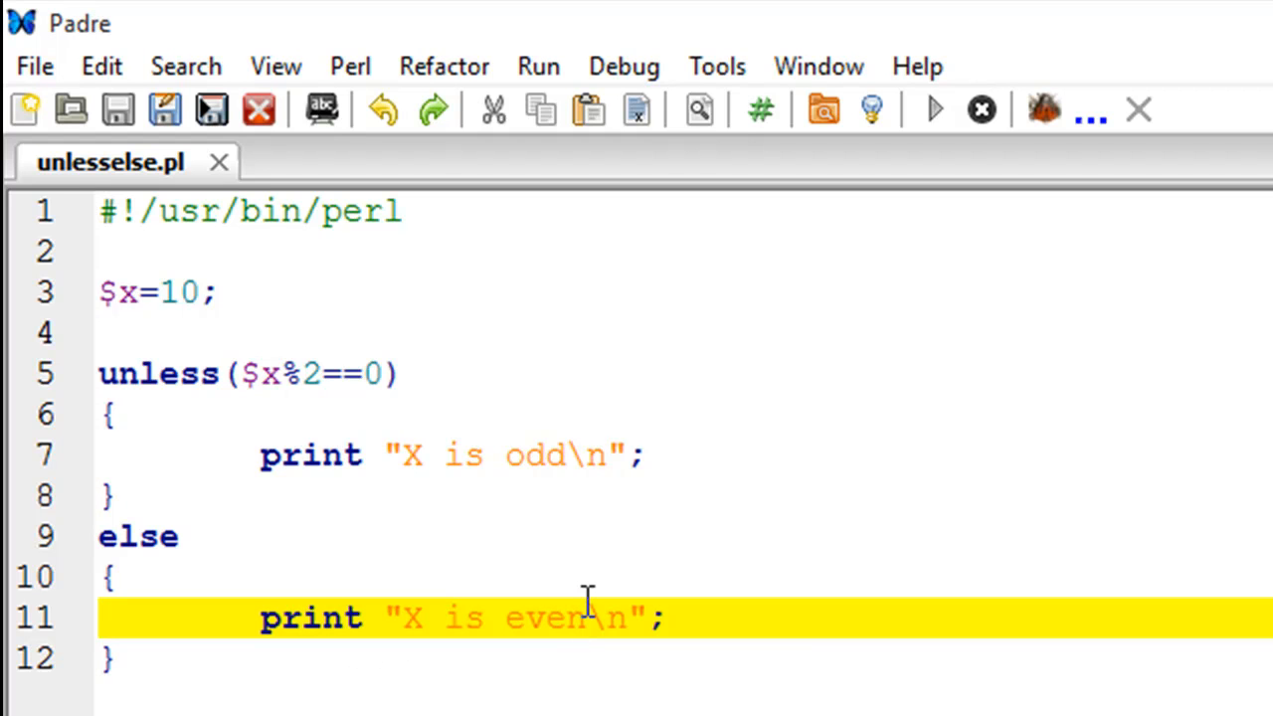
Change $x from 10 to 15 on line 3 and run unlesselse.pl, printing 'X is odd'
left_click(933, 109)
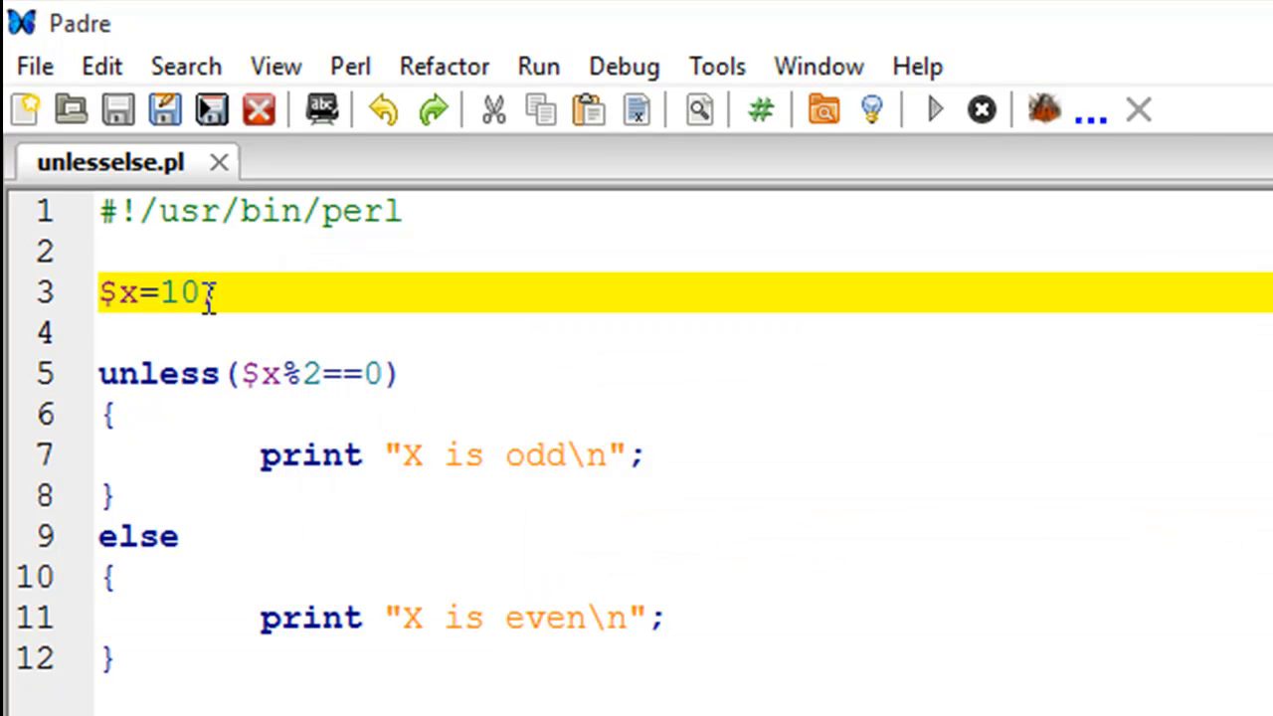
type("5")
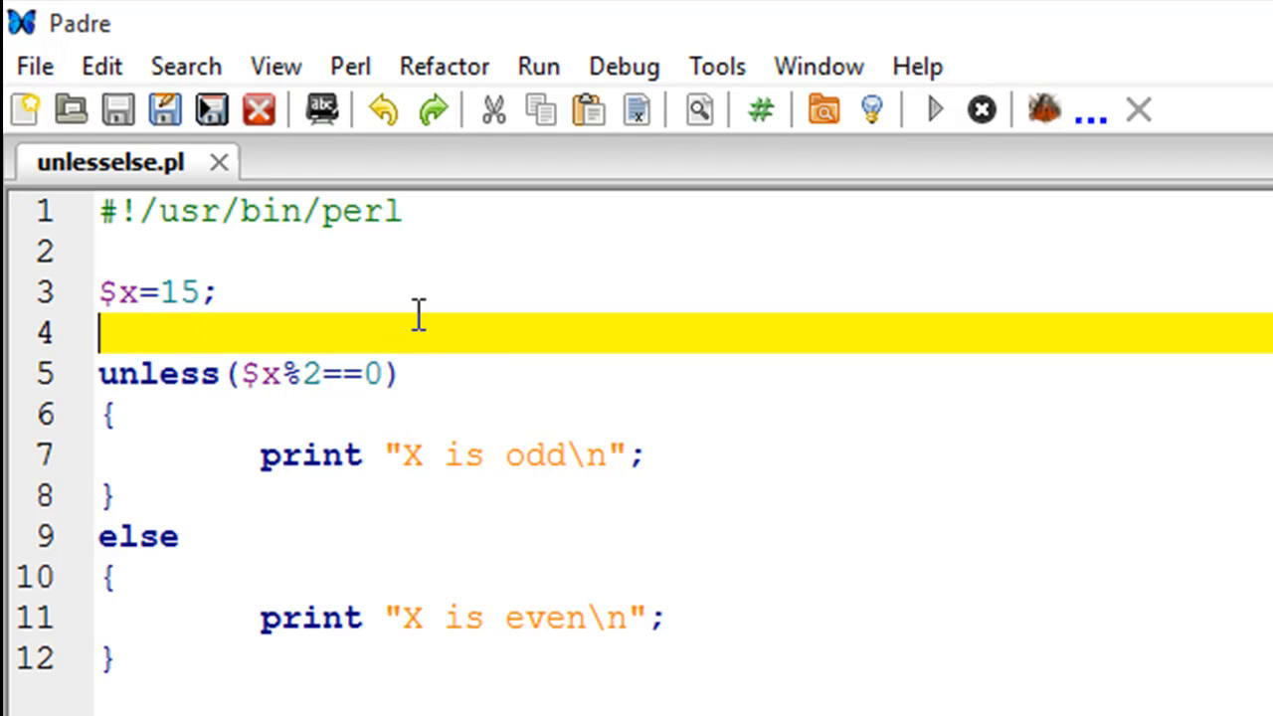
left_click(933, 109)
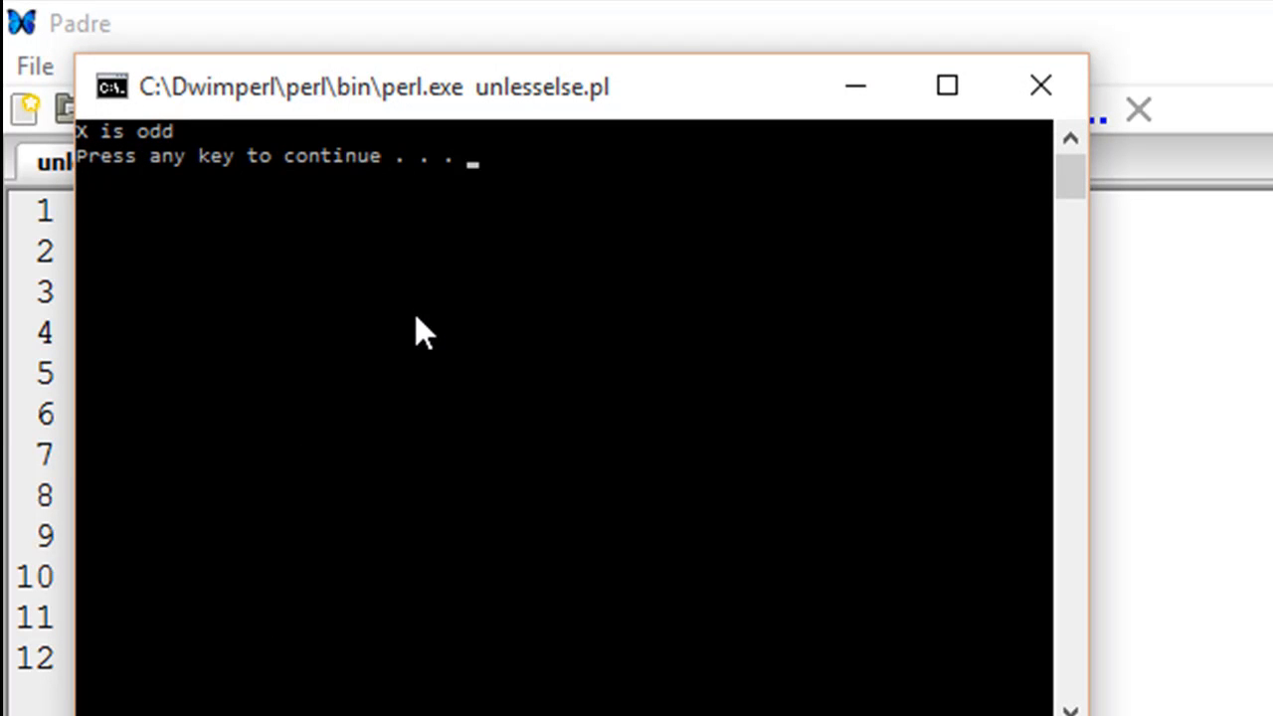